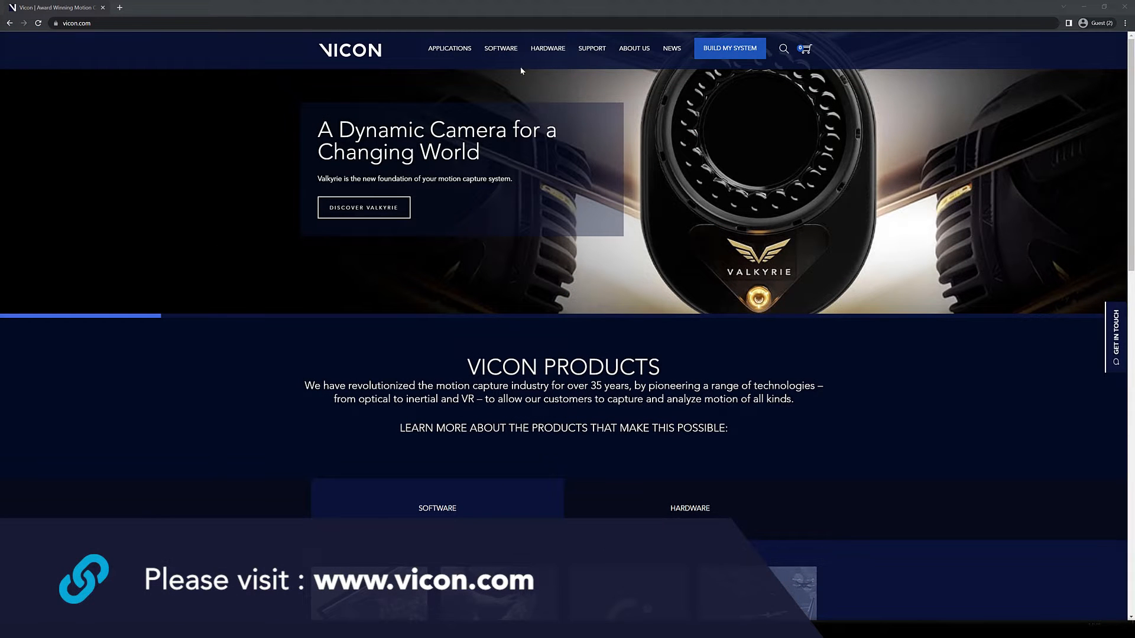
# Step: Open the Models, Scripts, Sample Data page from the Vicon website's Software listings
pyautogui.click(500, 48)
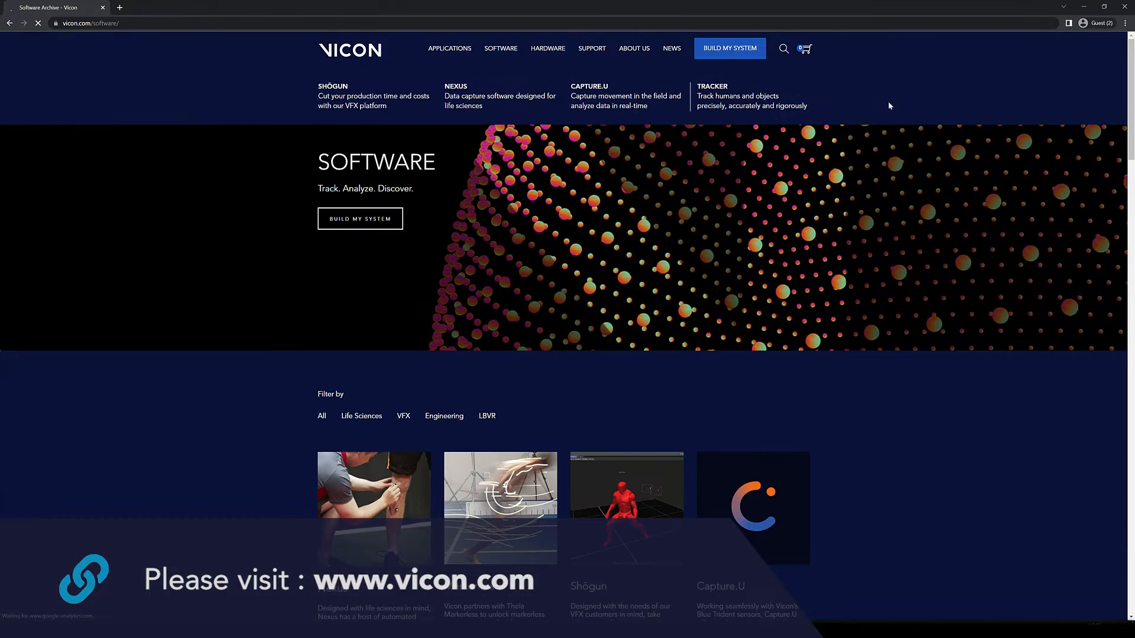
pyautogui.scroll(-3)
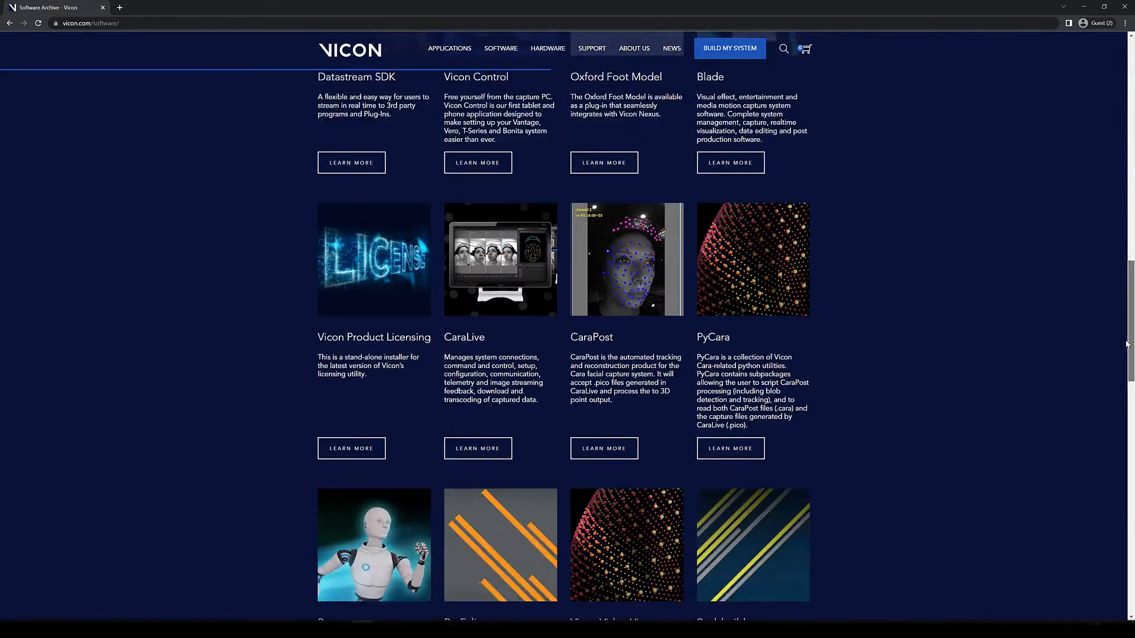
pyautogui.scroll(-3)
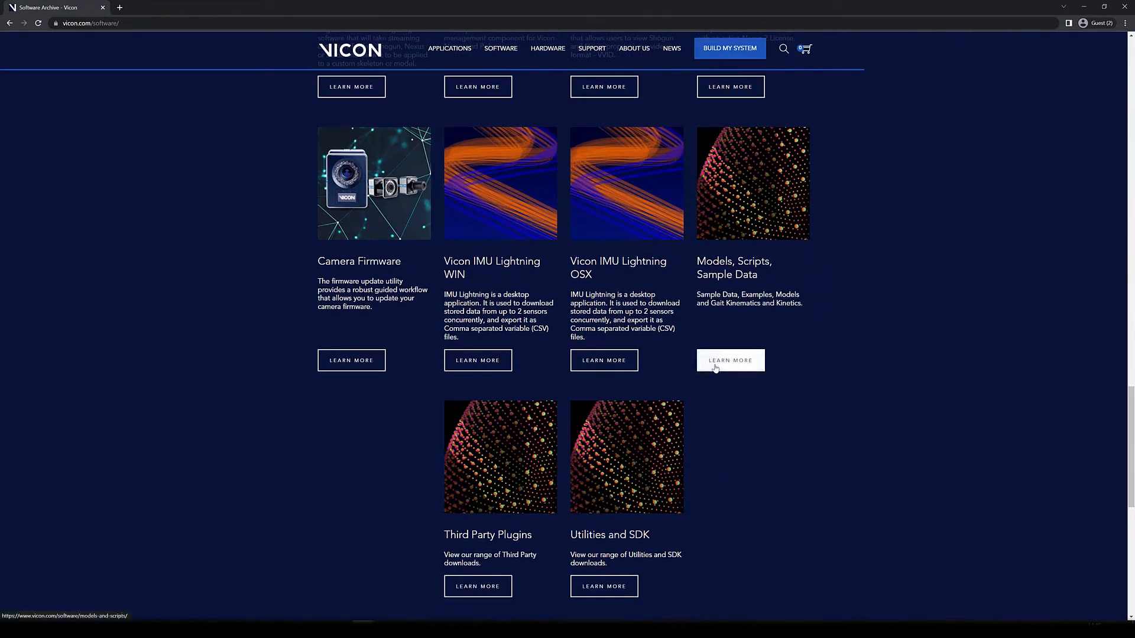
pyautogui.click(729, 360)
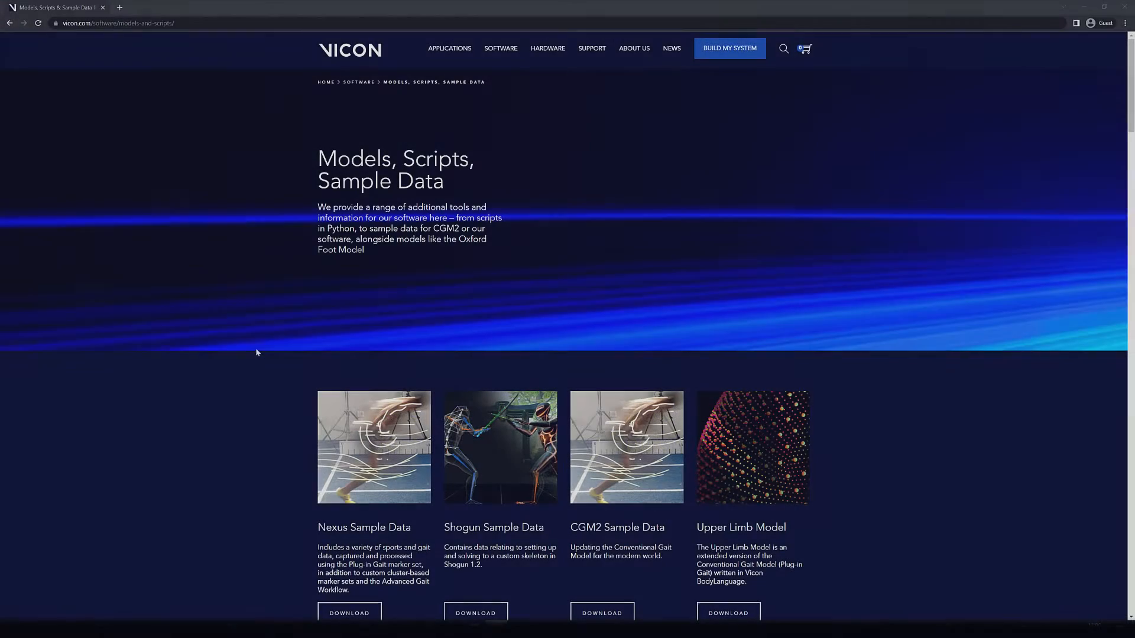
pyautogui.scroll(-3)
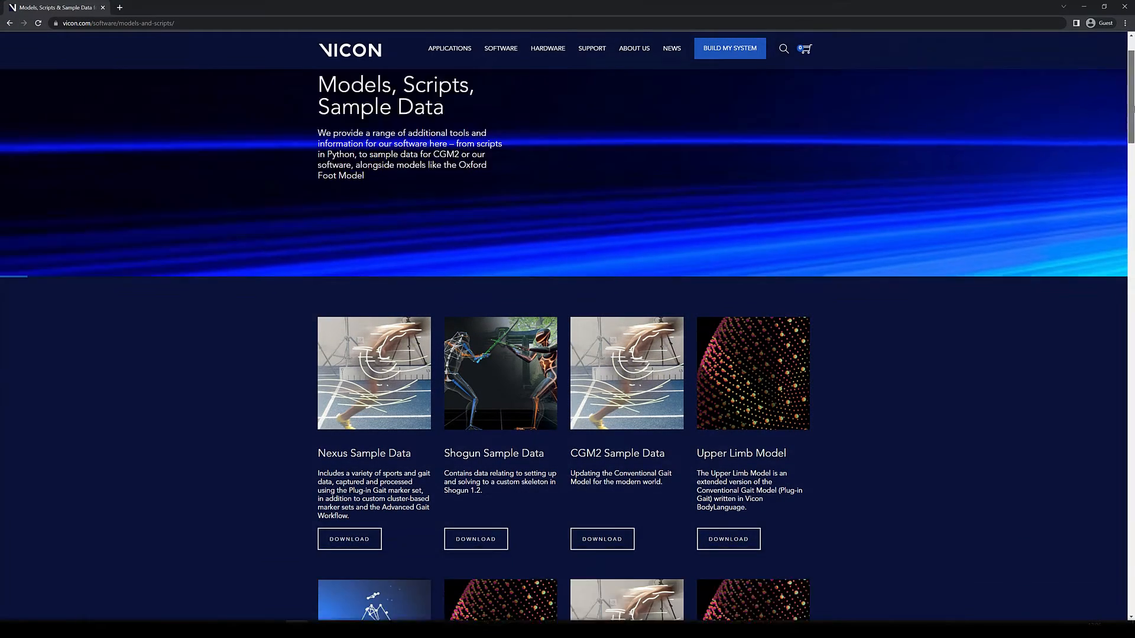
pyautogui.scroll(-3)
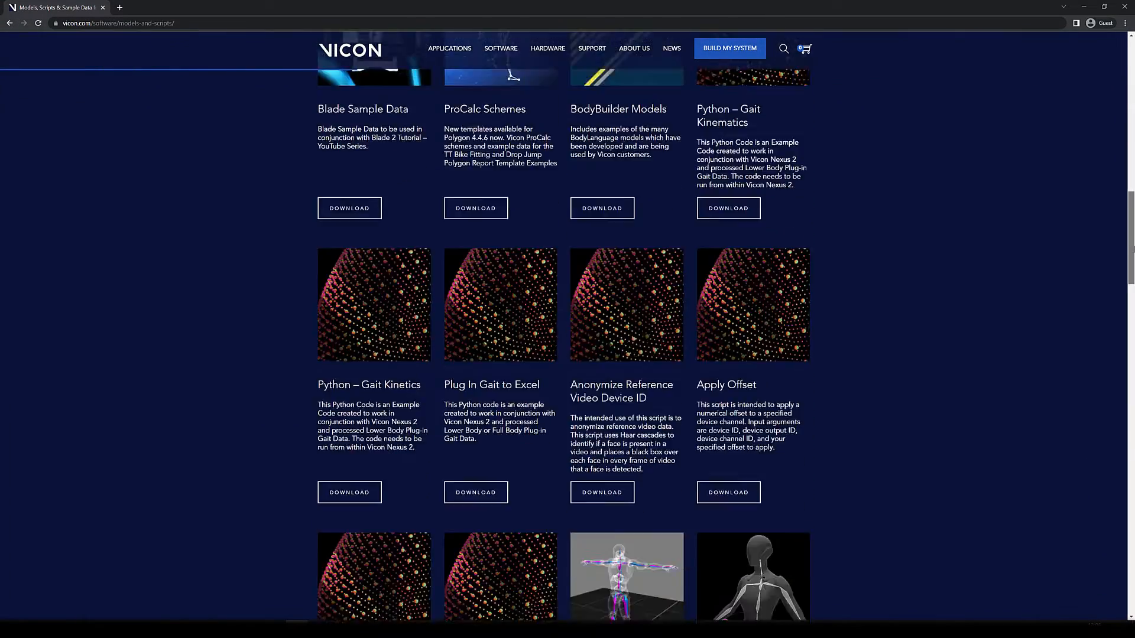
pyautogui.scroll(-3)
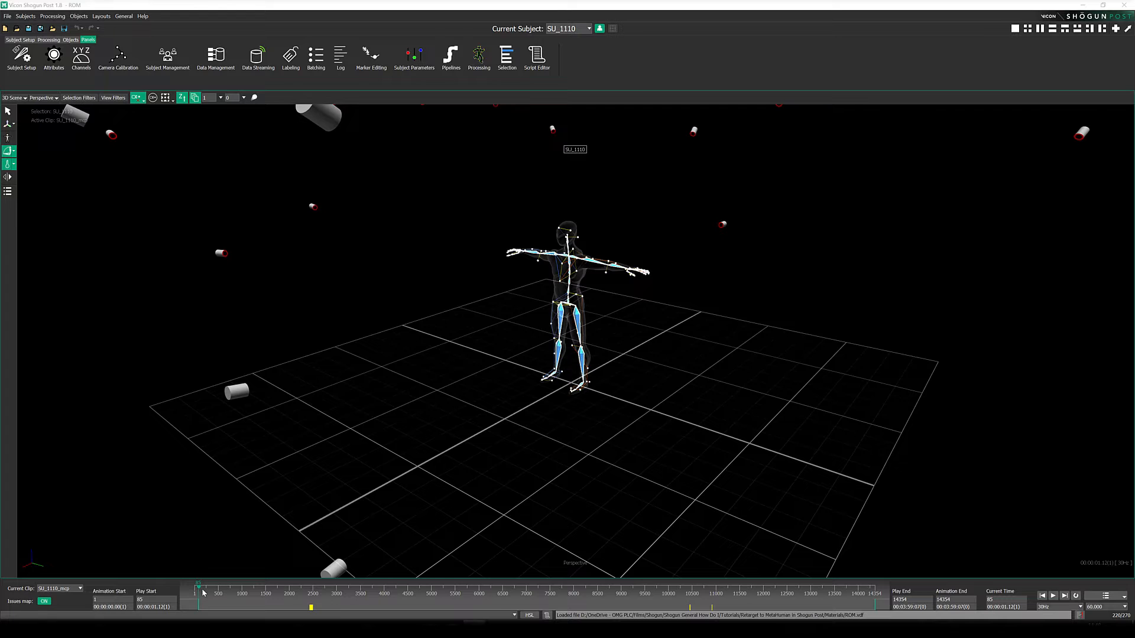
# Step: Open the Subject Setup options to begin importing a retargeting skeleton
pyautogui.click(300, 593)
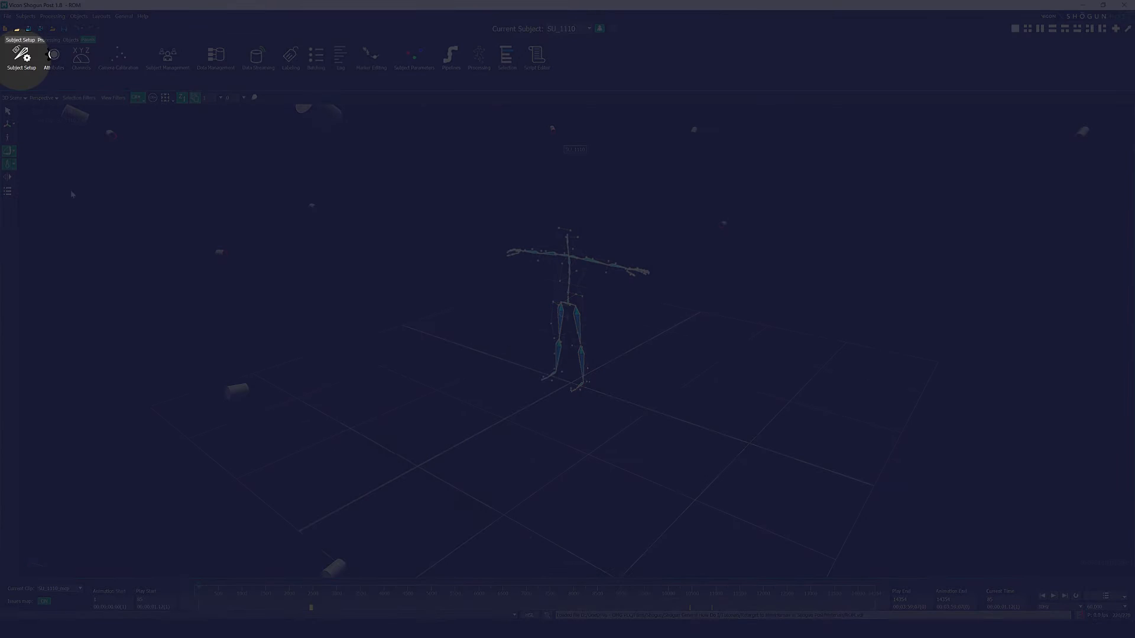
pyautogui.click(22, 57)
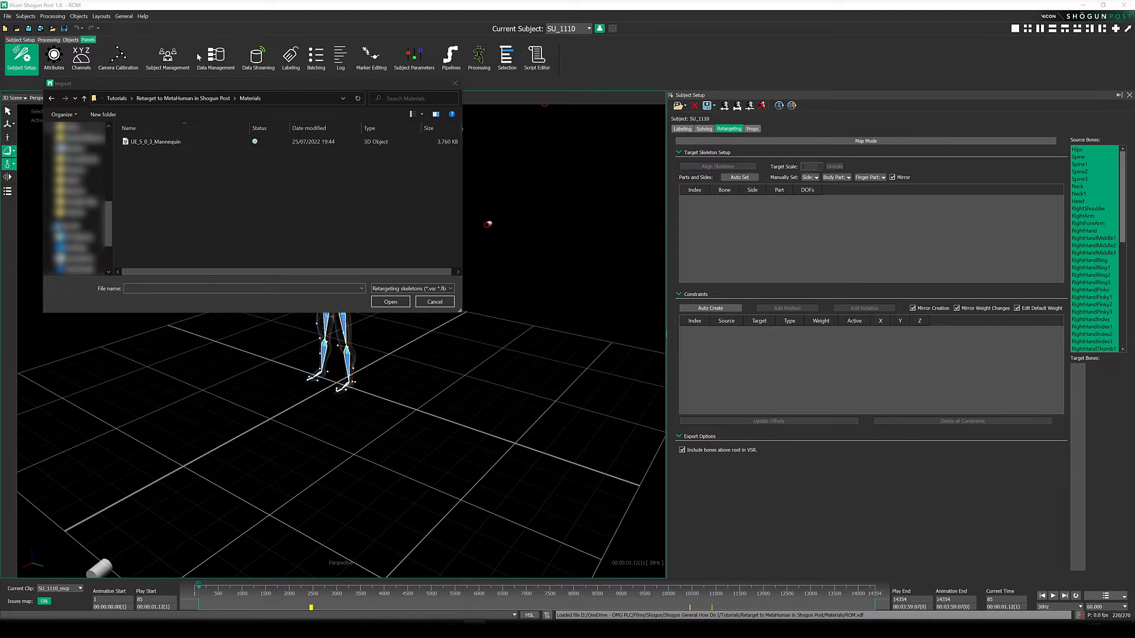
# Step: Import the UE_5_0_3_Mannequin skeleton and show it in the 3D scene
pyautogui.click(154, 141)
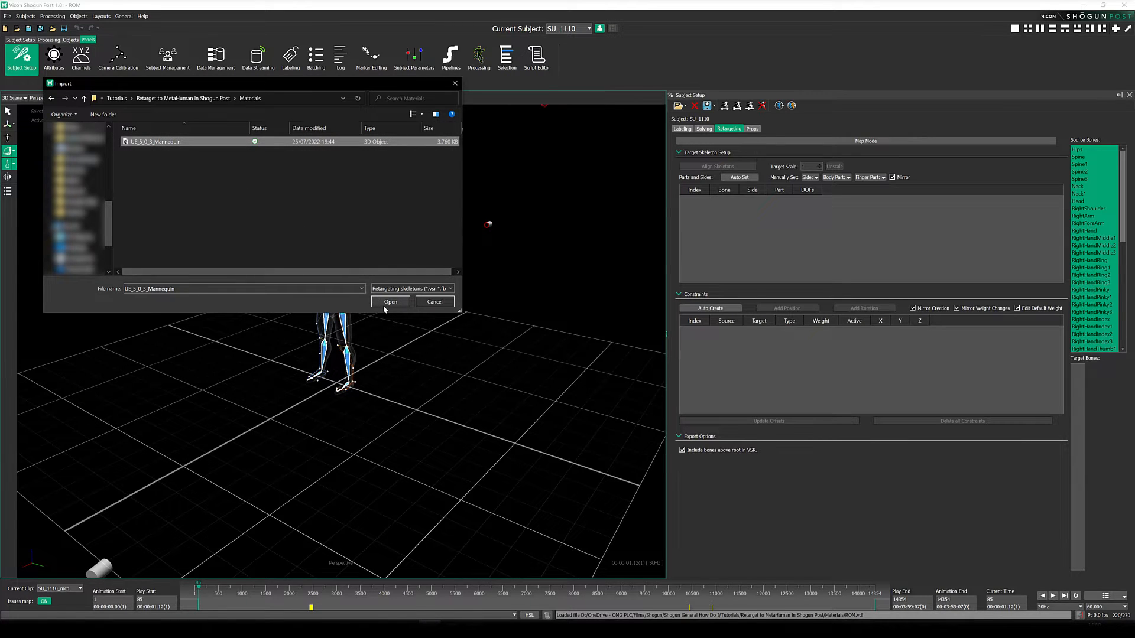
pyautogui.click(390, 302)
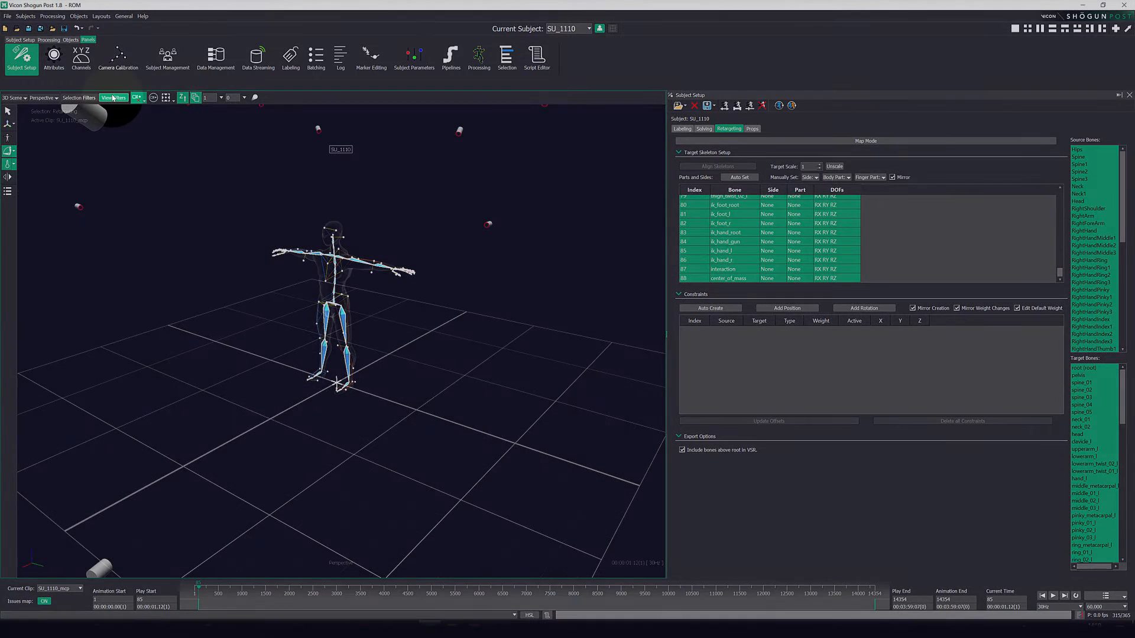
pyautogui.click(114, 97)
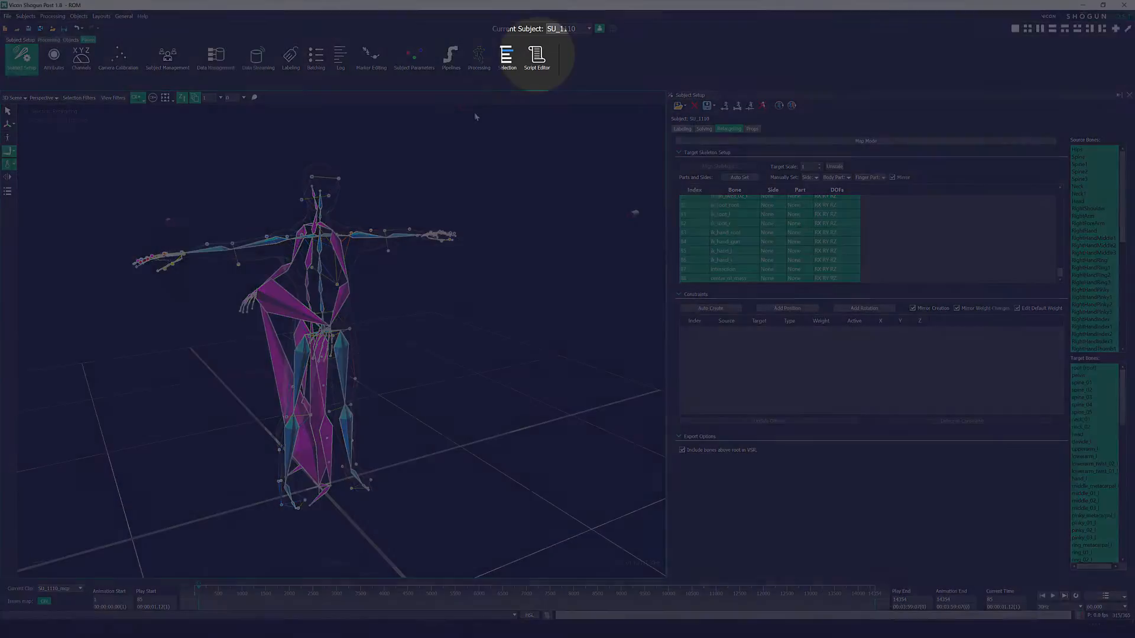
# Step: Run 'SetupRetargetToUE5Mannequin' from the Script Editor to match the mannequin to the actor
pyautogui.click(537, 58)
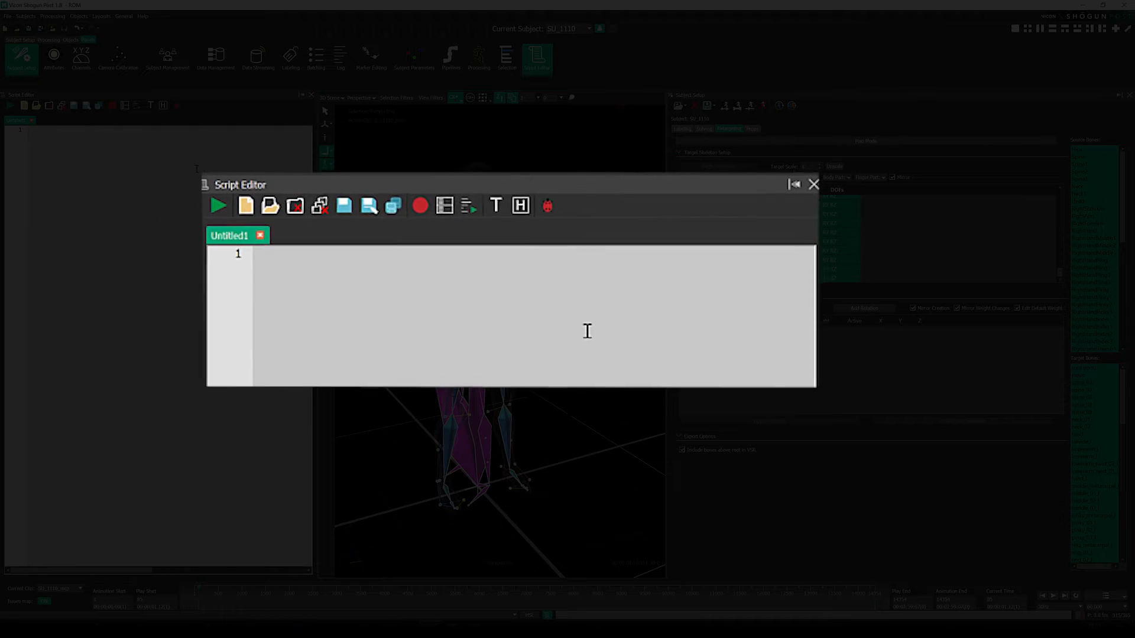
pyautogui.write('Setup')
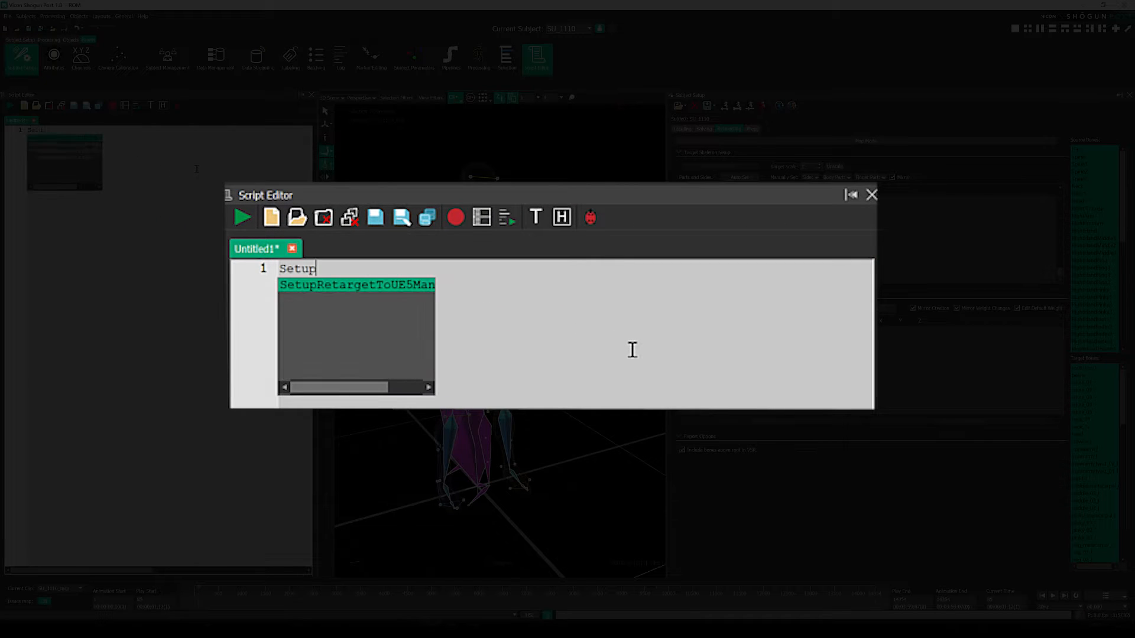
pyautogui.write('RetargetT')
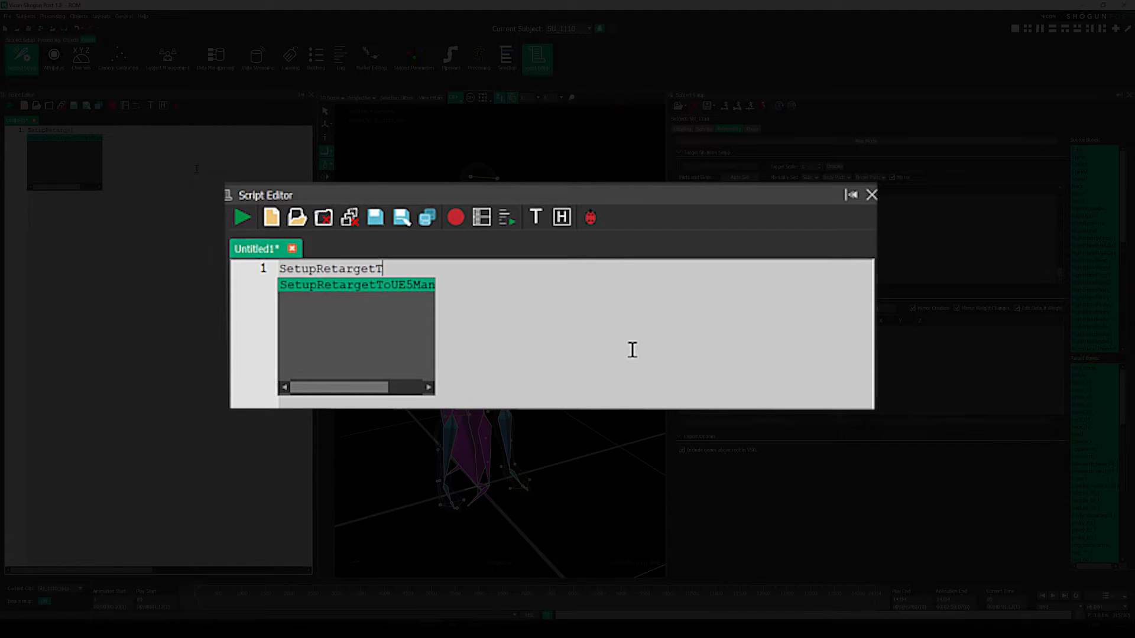
pyautogui.write('oUE5Mannequin;')
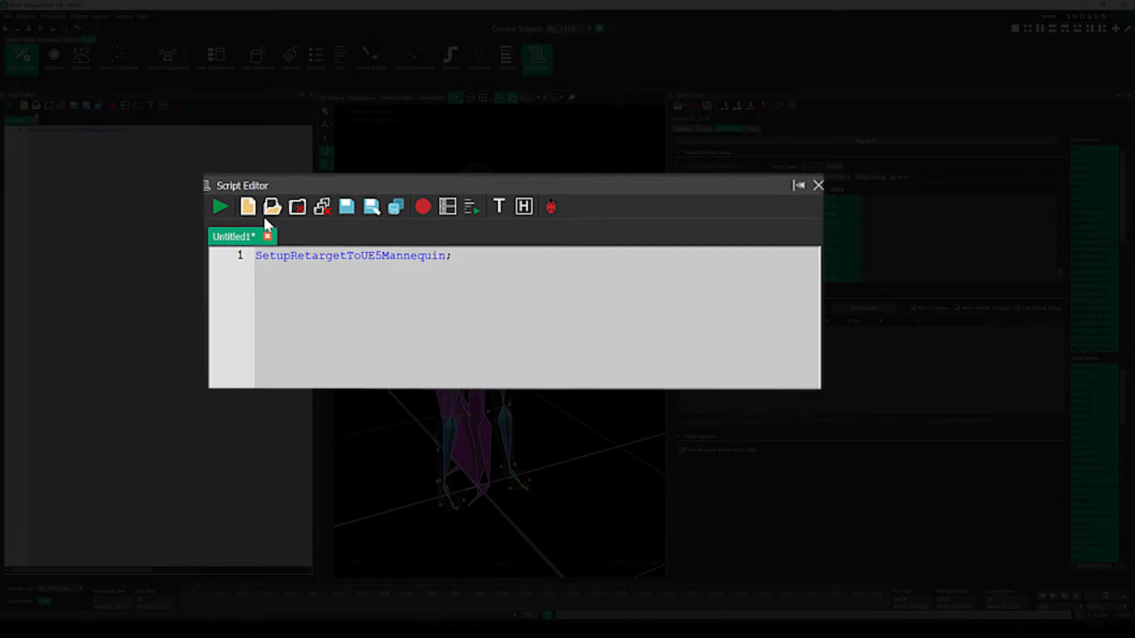
pyautogui.click(219, 206)
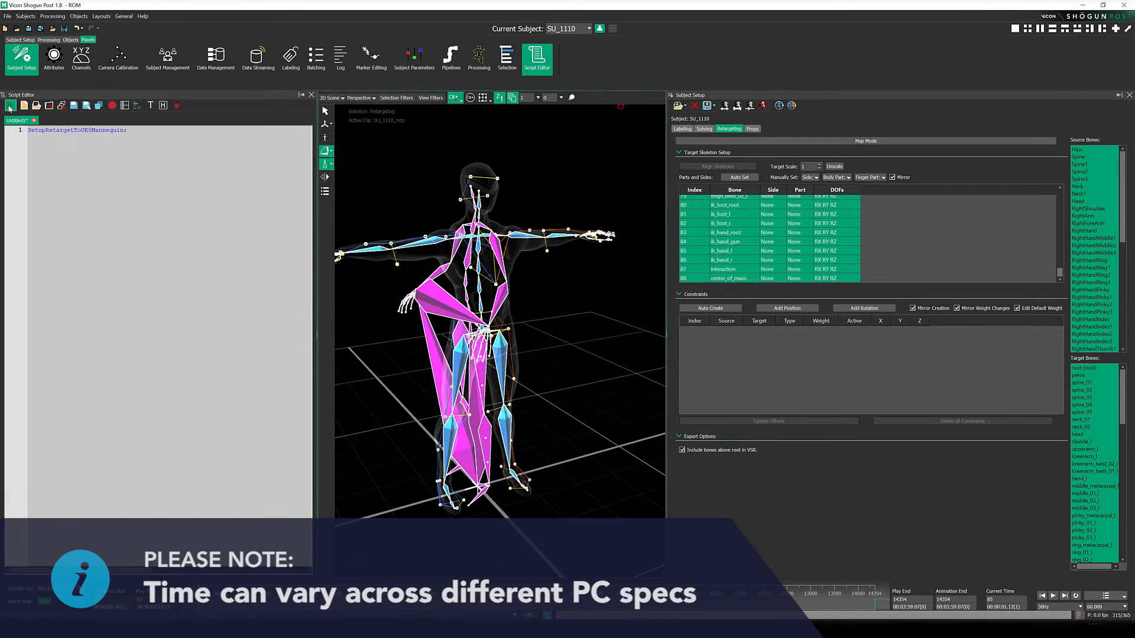
# Step: Retarget the actor's ROM motion onto the mannequin skeleton
pyautogui.click(10, 105)
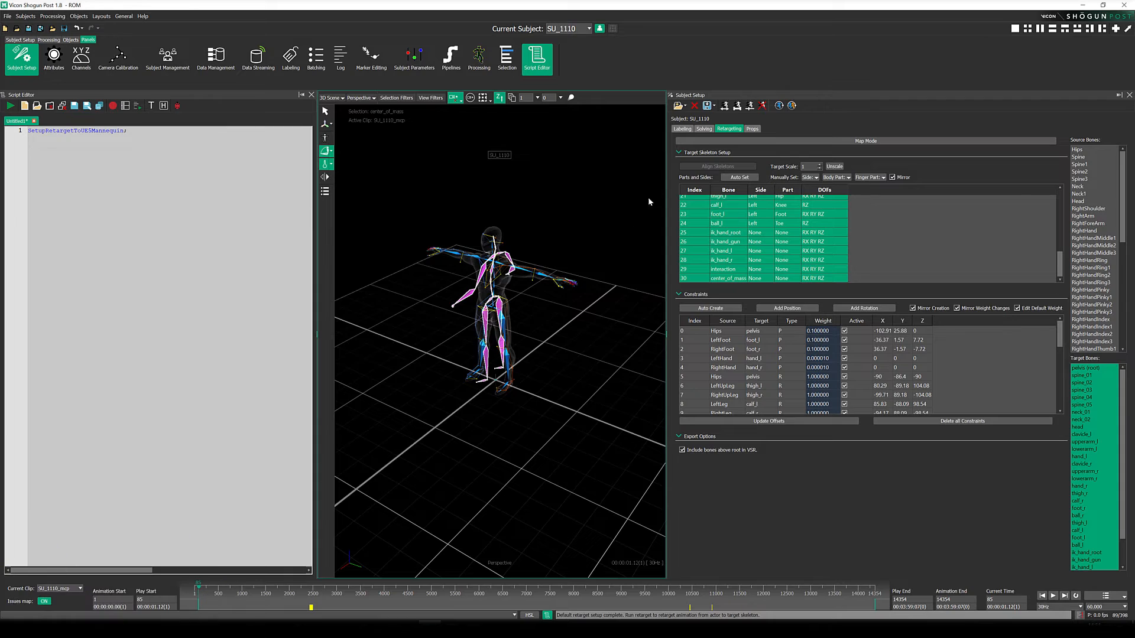
pyautogui.moveTo(725, 106)
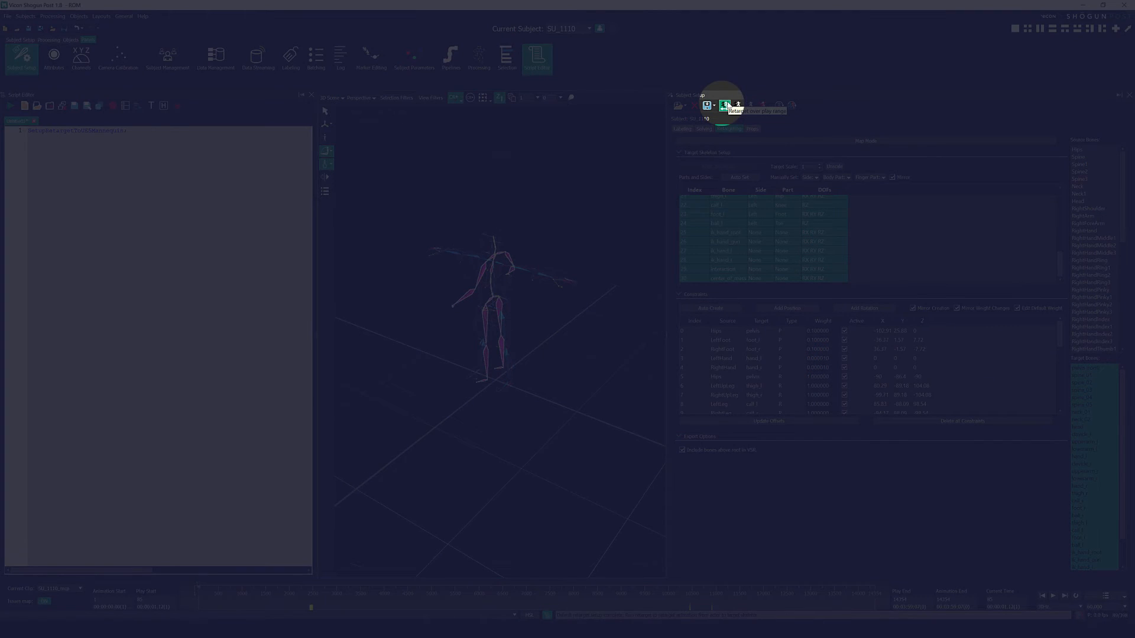
pyautogui.click(727, 106)
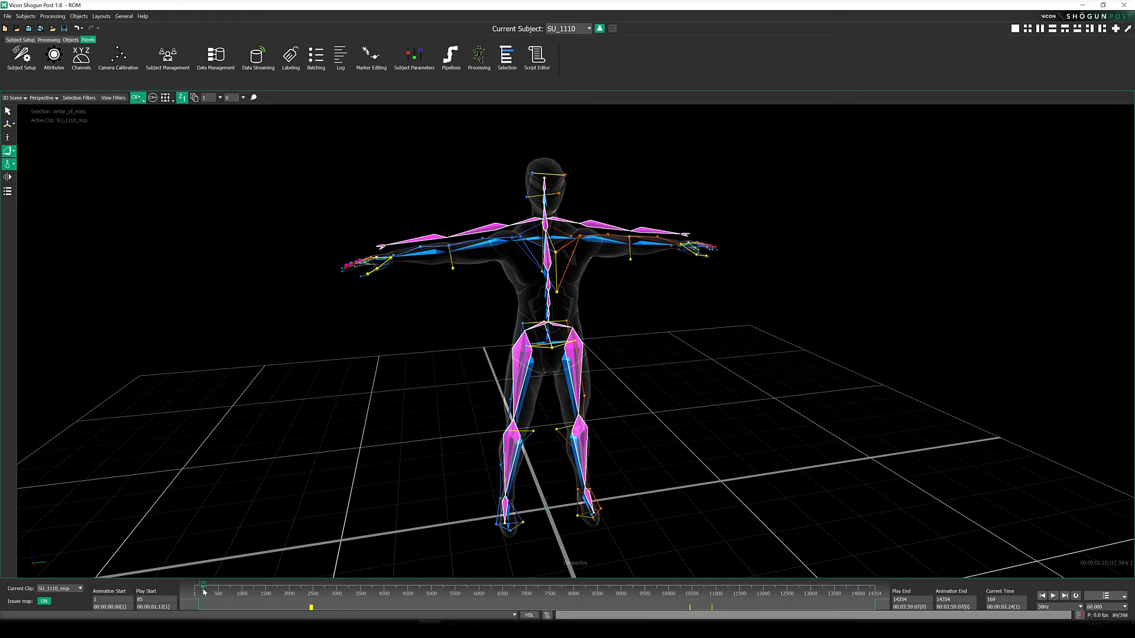
# Step: Play and pause through the ROM take to review the mannequin following the actor
pyautogui.click(255, 592)
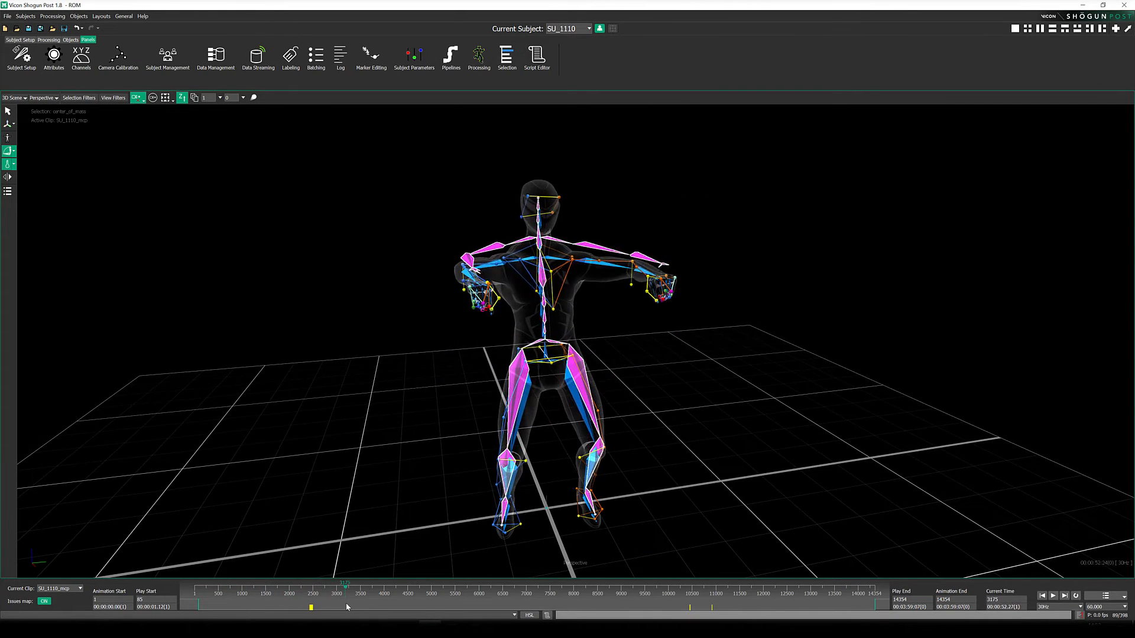
pyautogui.click(1053, 595)
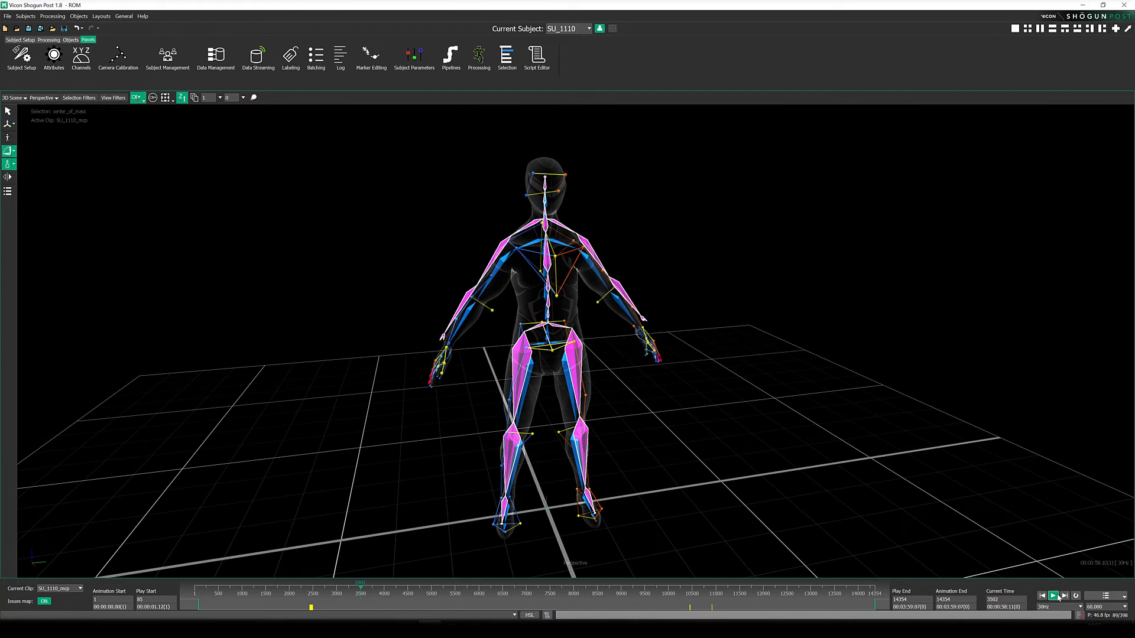
pyautogui.click(1054, 596)
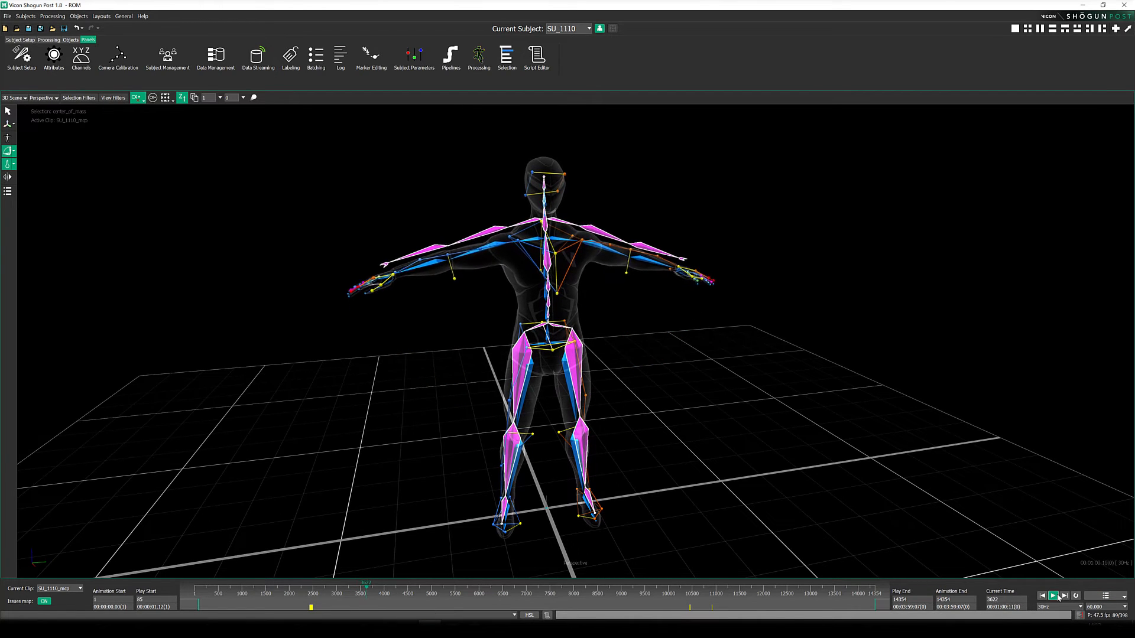
pyautogui.click(1053, 595)
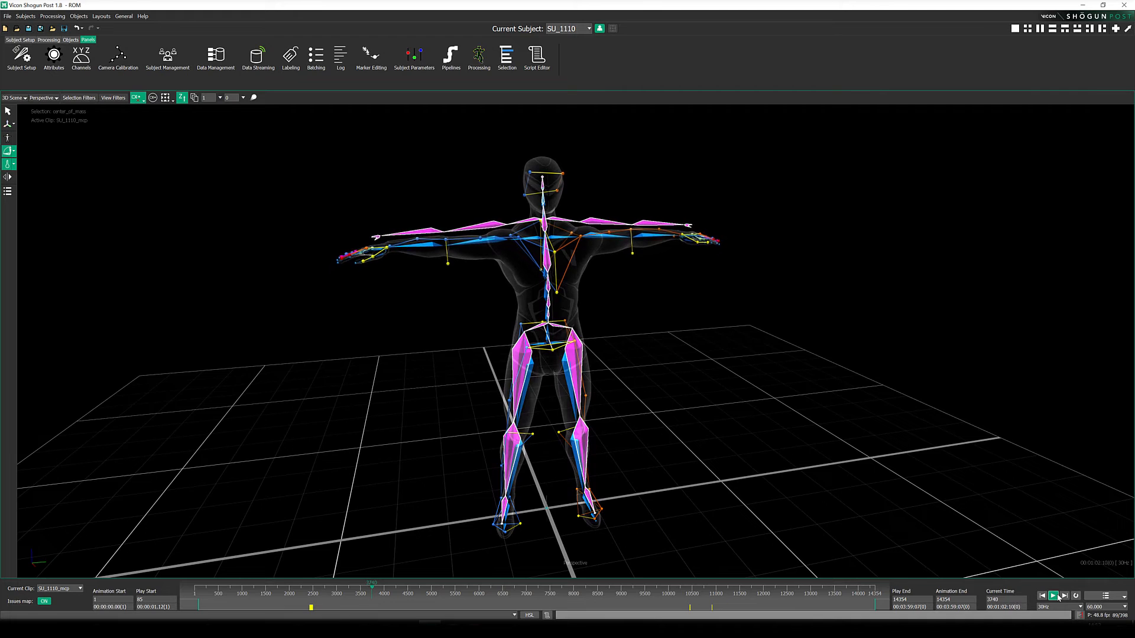
pyautogui.click(1053, 596)
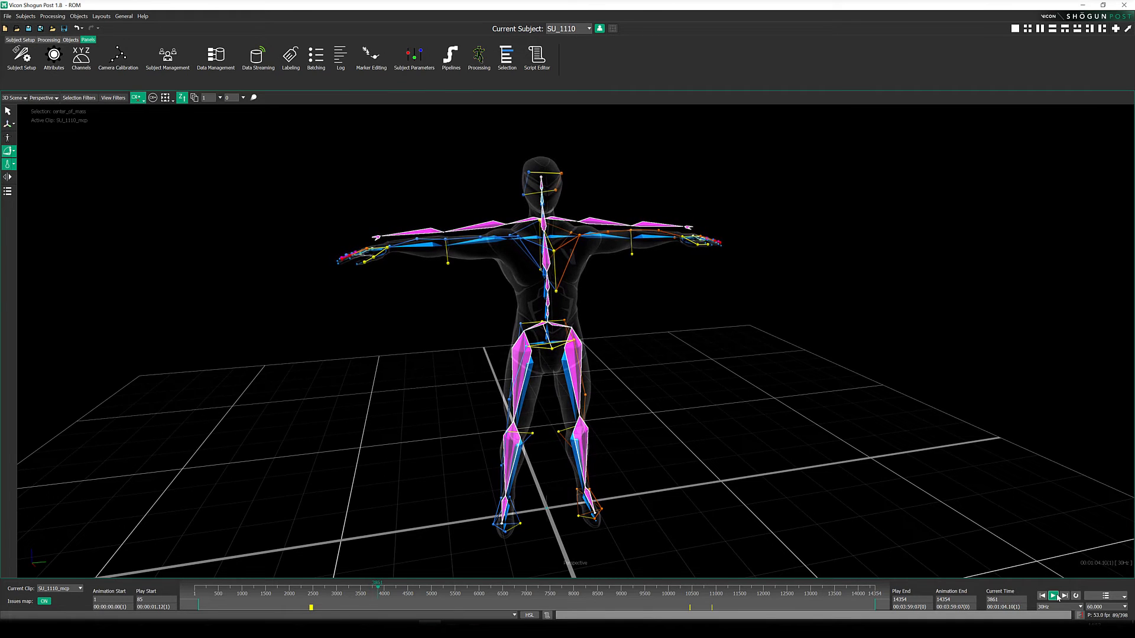
pyautogui.click(1053, 595)
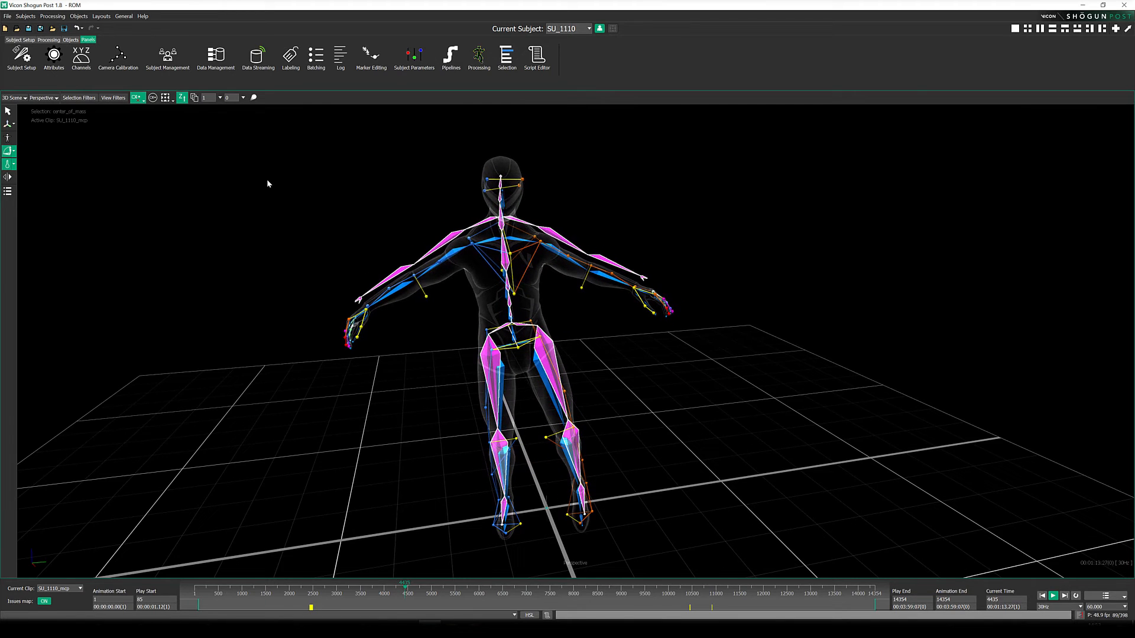
pyautogui.click(1052, 595)
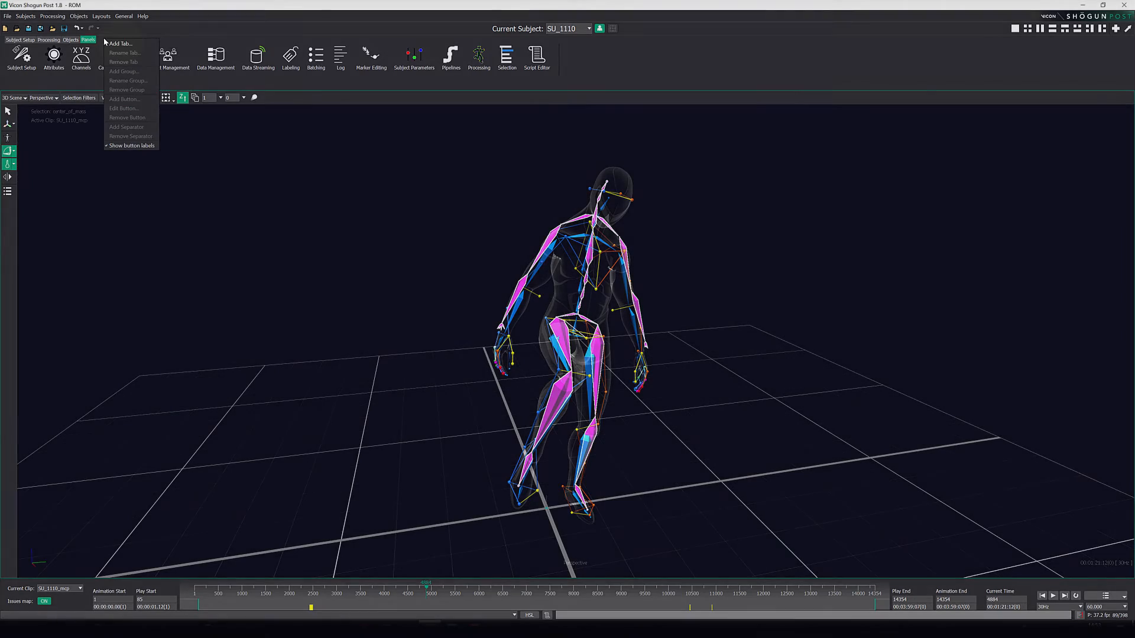
# Step: Add a custom toolbar tab named 'Retargeting'
pyautogui.click(120, 43)
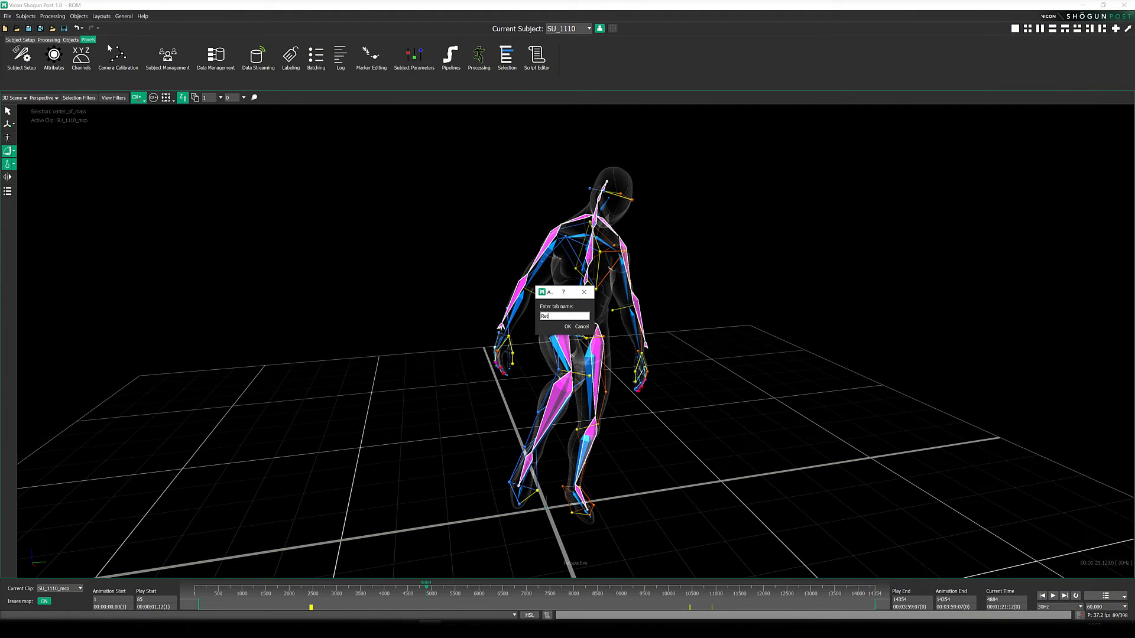
pyautogui.write('Retargeting')
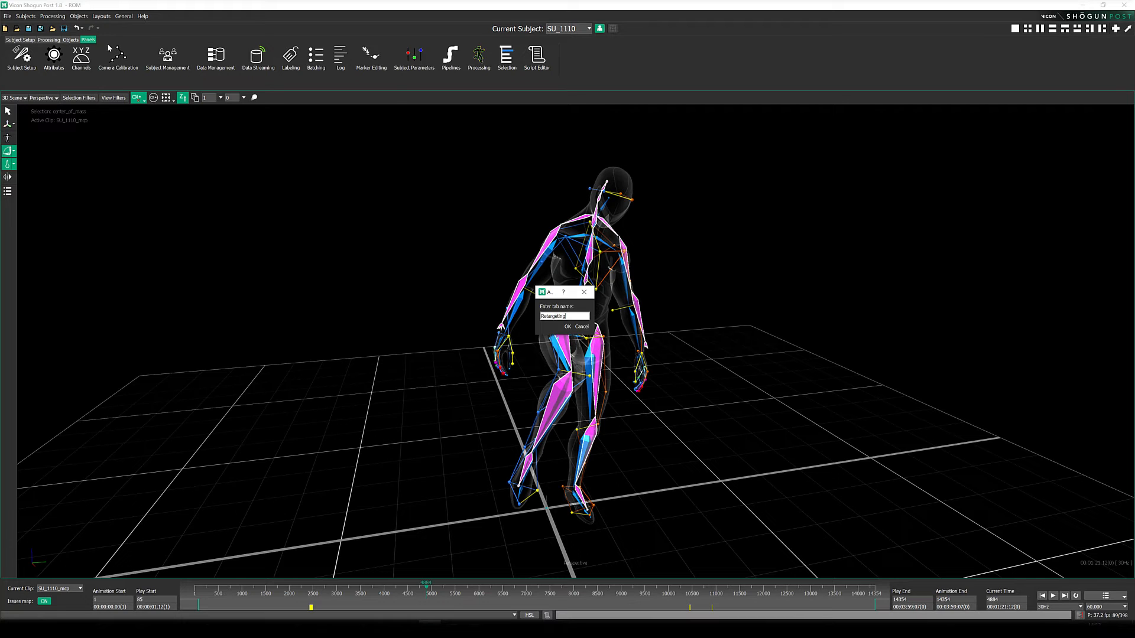
pyautogui.click(568, 326)
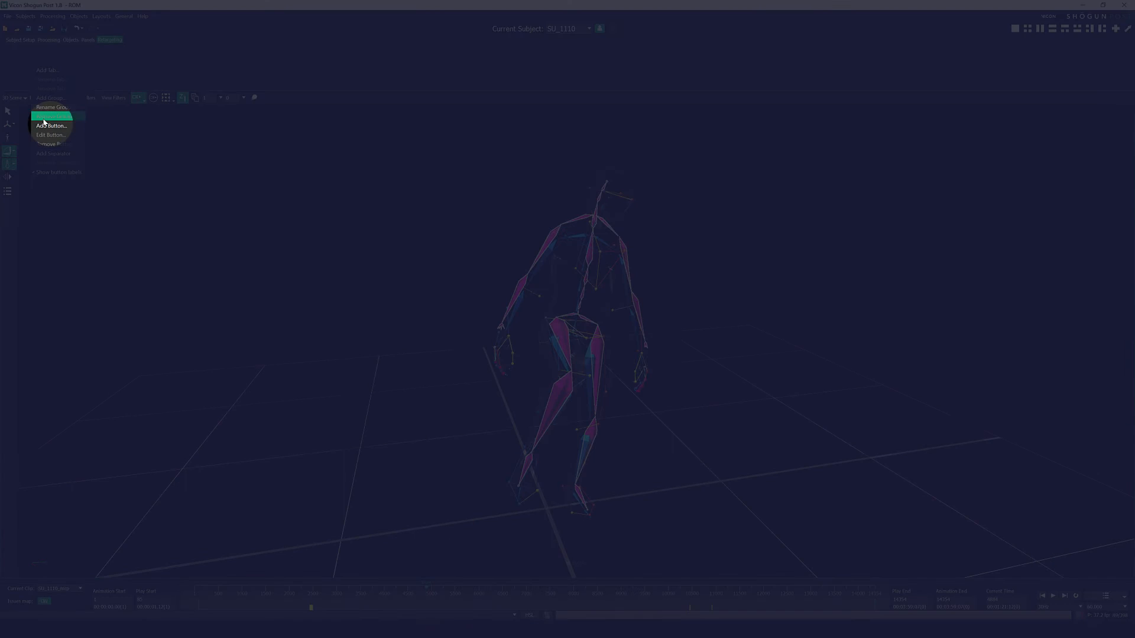
# Step: Add a 'MetaHuman' button running SetupRetargetToUE5Mannequin to the Retargeting tab
pyautogui.click(49, 135)
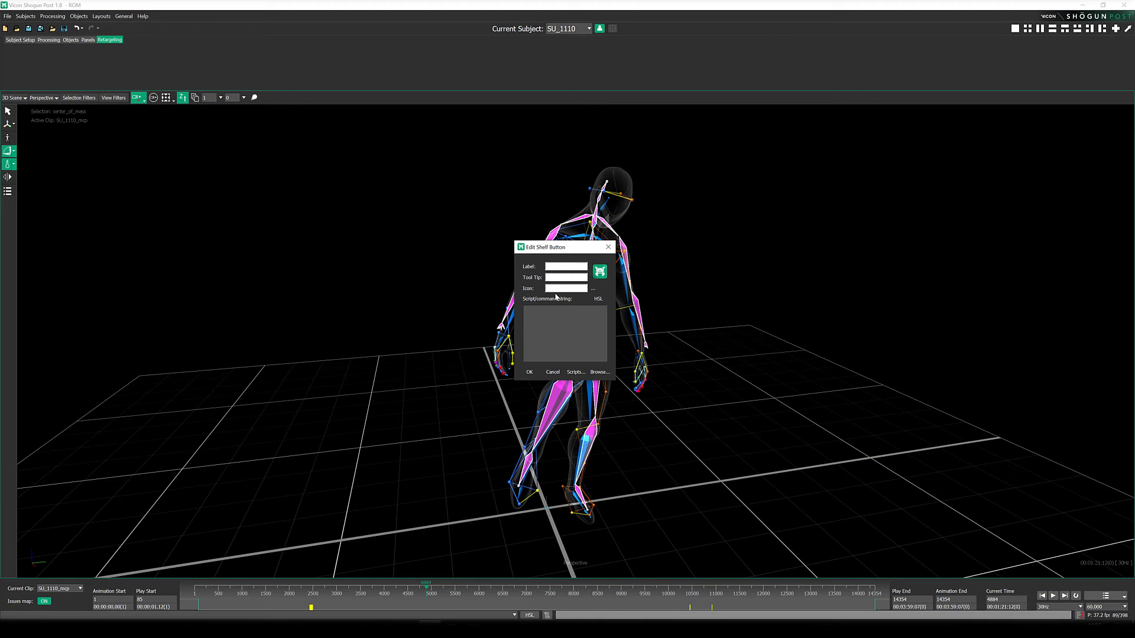
pyautogui.write('MetaHuman')
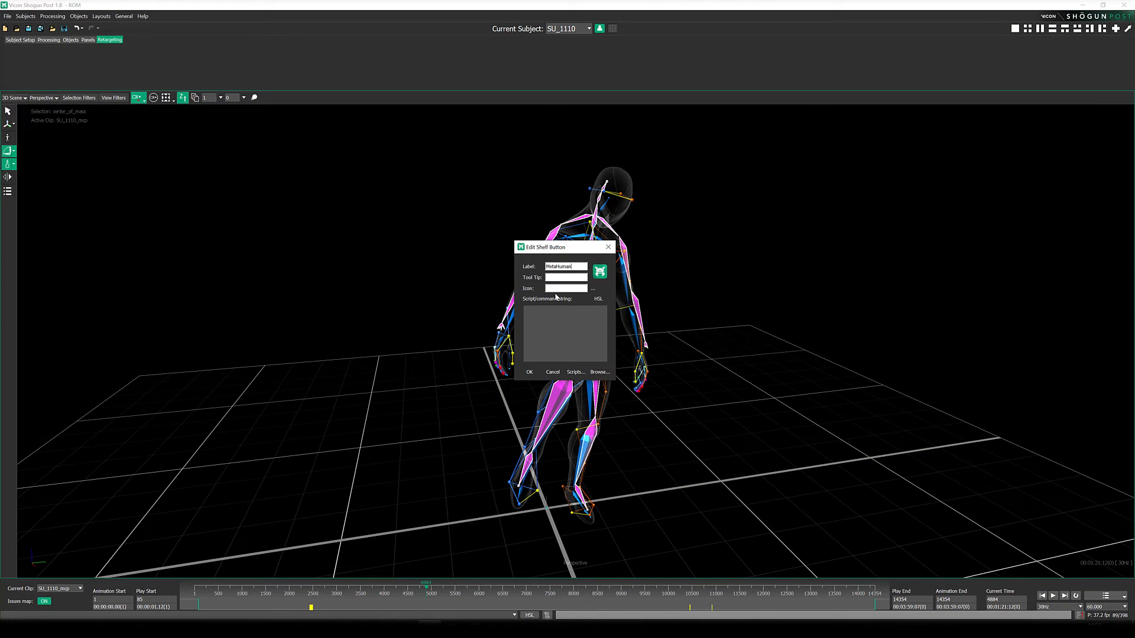
pyautogui.write('SetupRetargetToUE5Mannequin;')
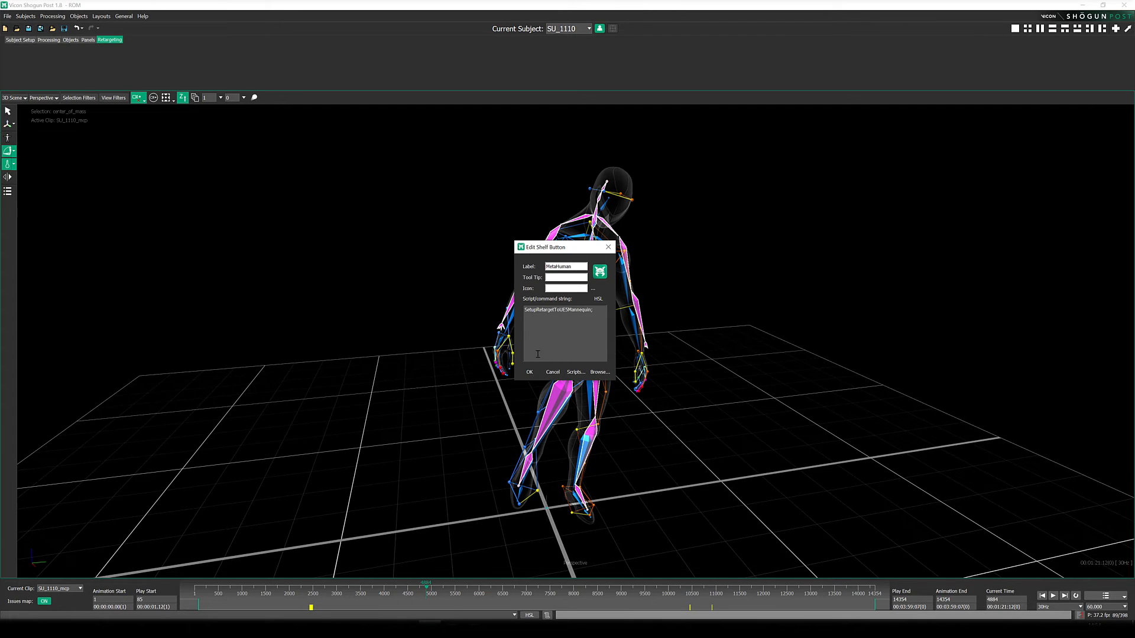
pyautogui.click(529, 371)
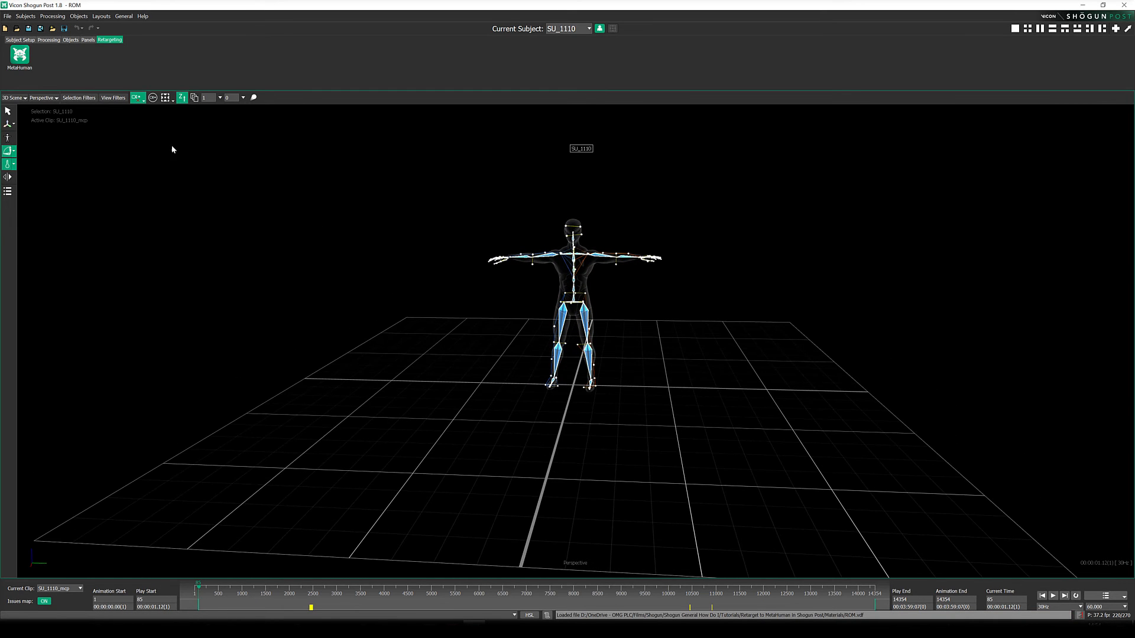
# Step: Open the Subject Setup panel, then run the MetaHuman button from the Retargeting tab
pyautogui.click(20, 40)
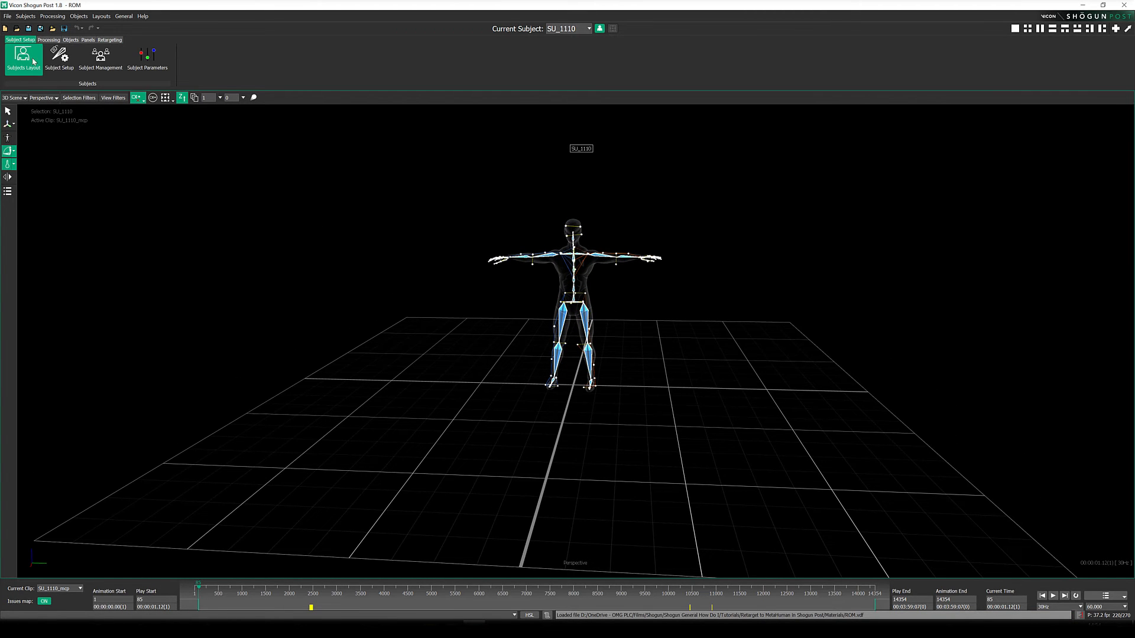
pyautogui.click(59, 58)
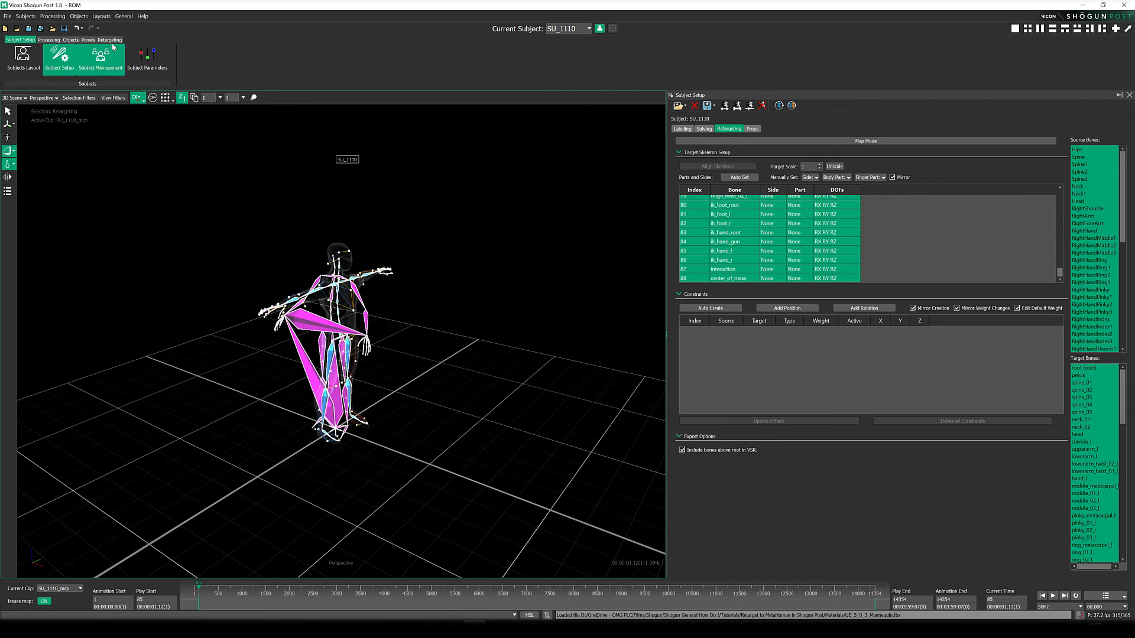
pyautogui.click(109, 40)
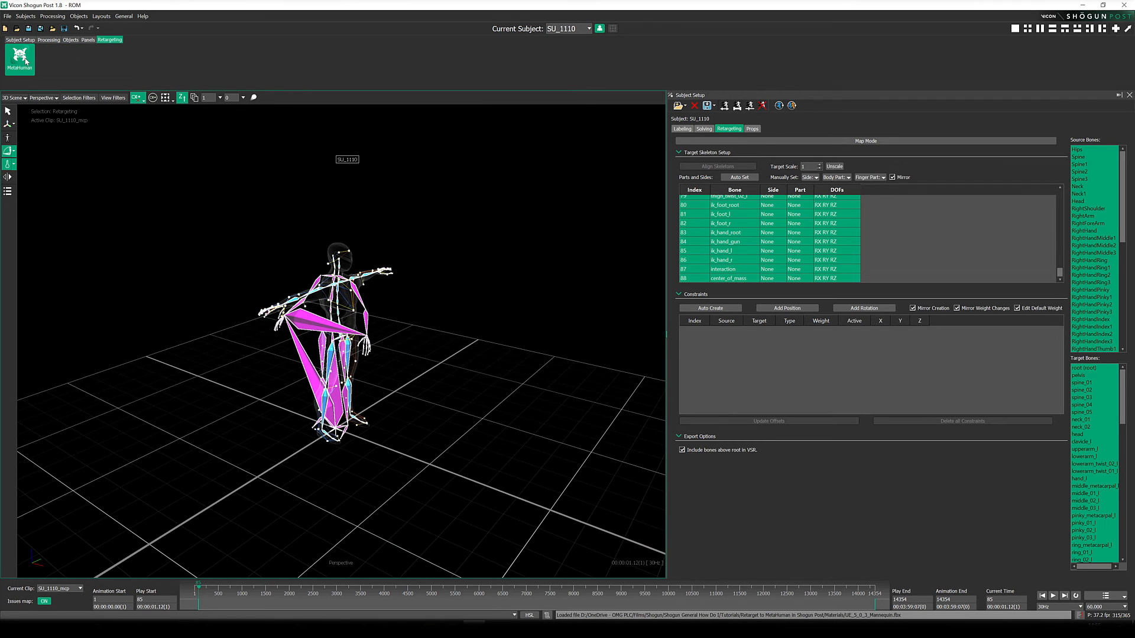
pyautogui.click(709, 308)
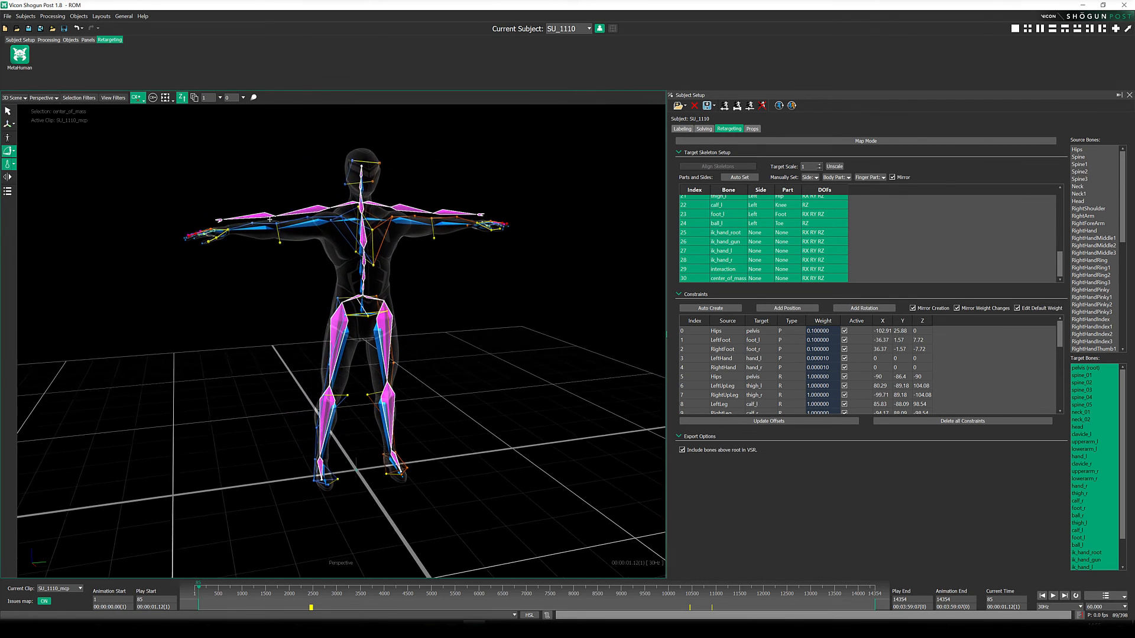
# Step: Close the Subject Setup panel to see the full scene with the retargeted mannequin
pyautogui.click(1126, 95)
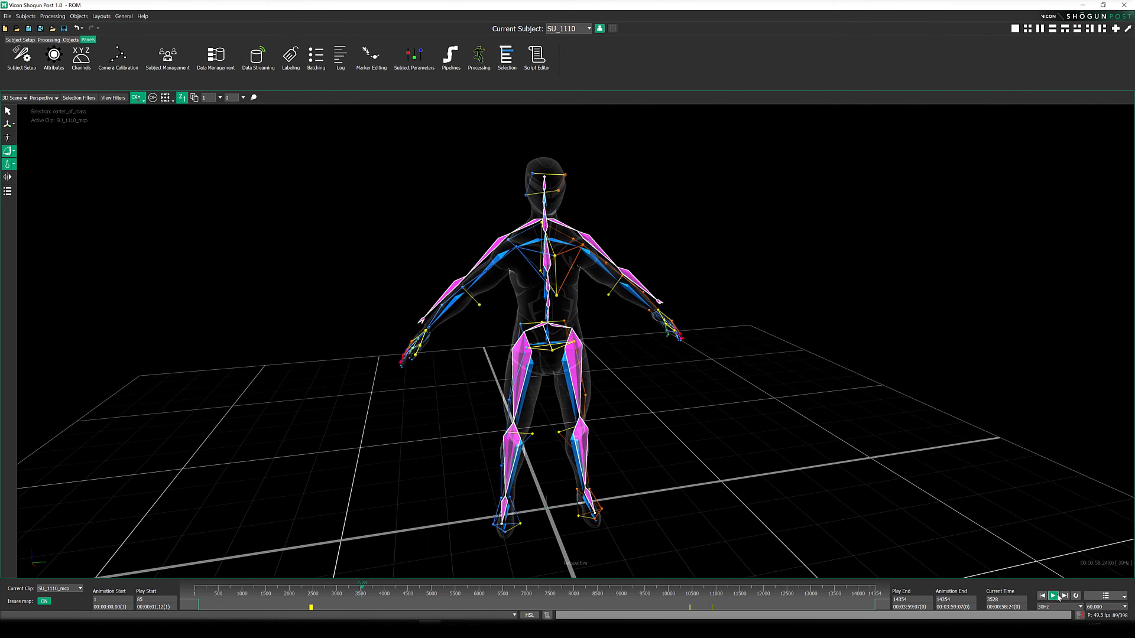
# Step: Play and pause the ROM take to watch the mannequin's arms follow the actor
pyautogui.click(1052, 596)
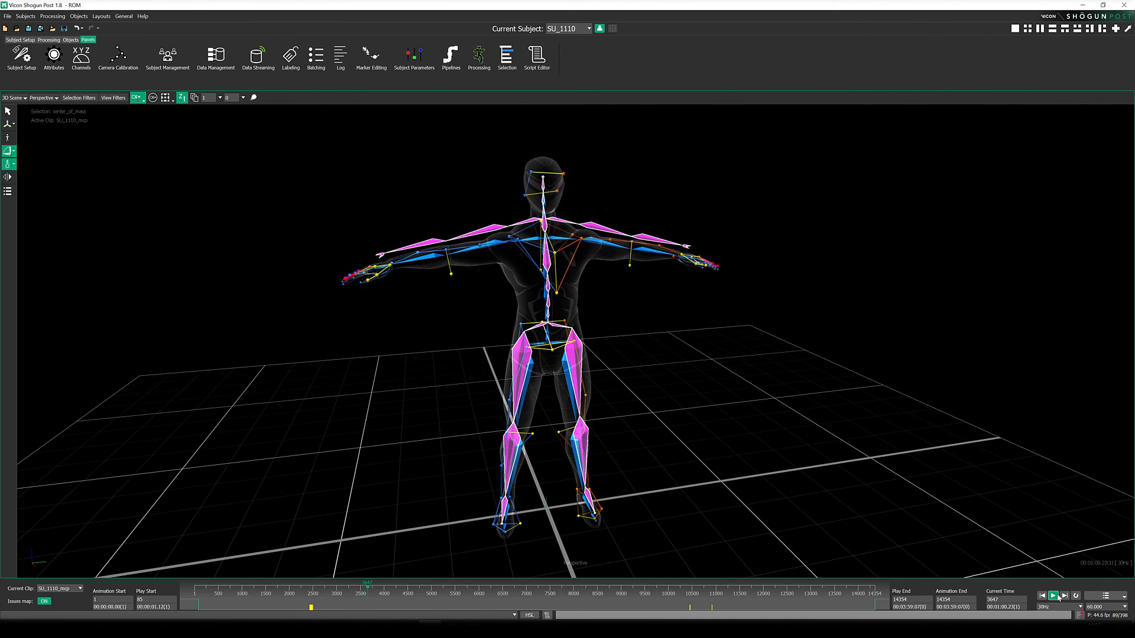
pyautogui.click(1054, 596)
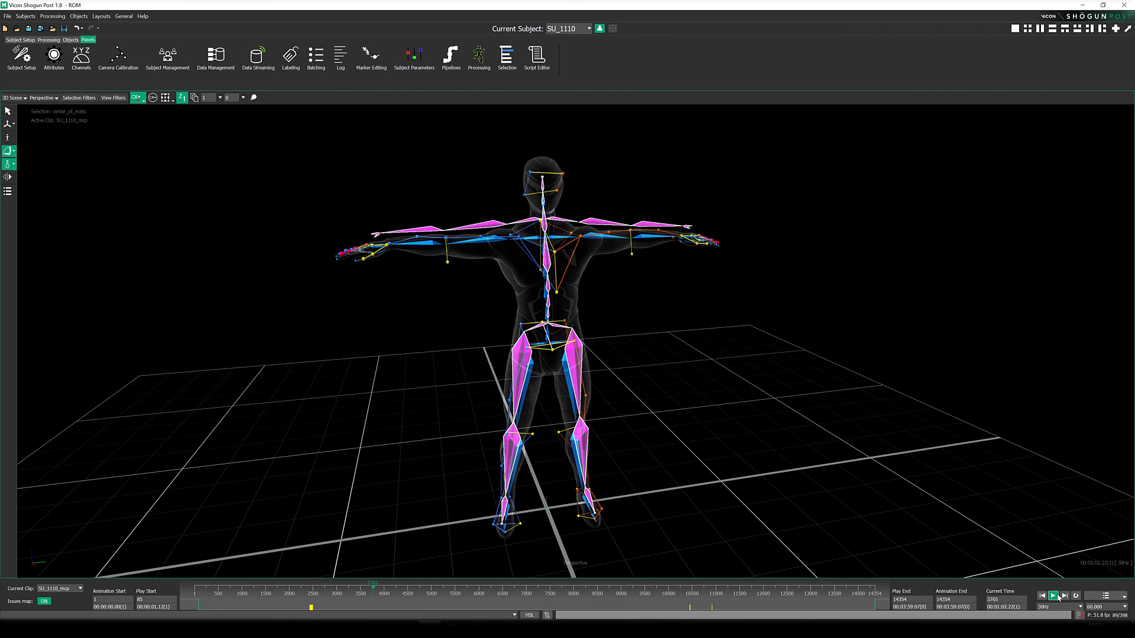
pyautogui.click(1054, 596)
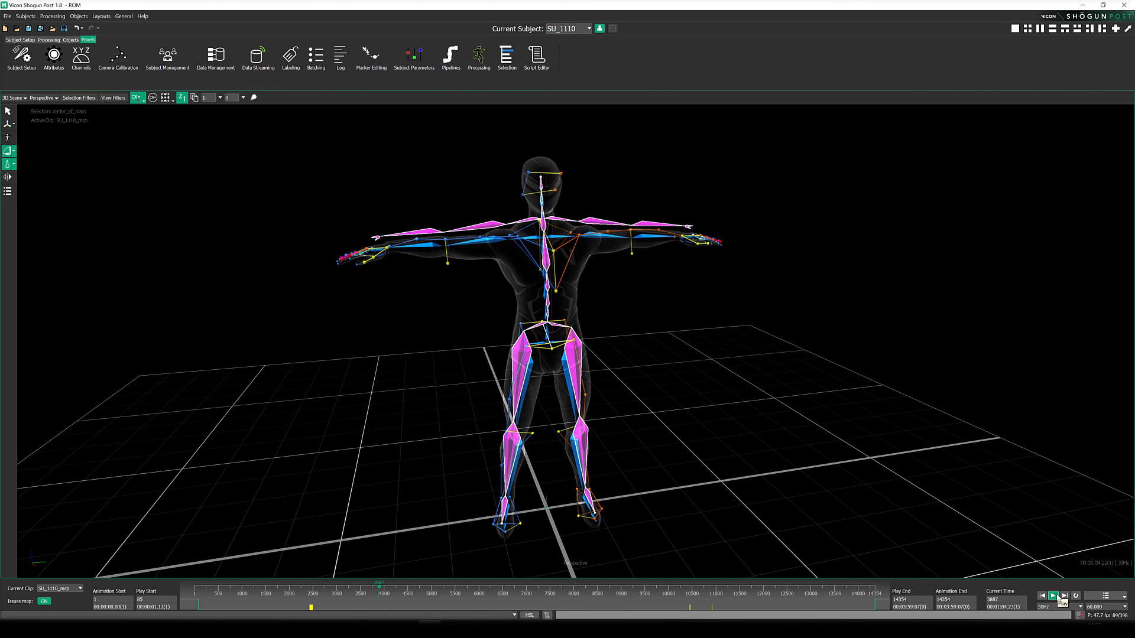
pyautogui.click(1054, 596)
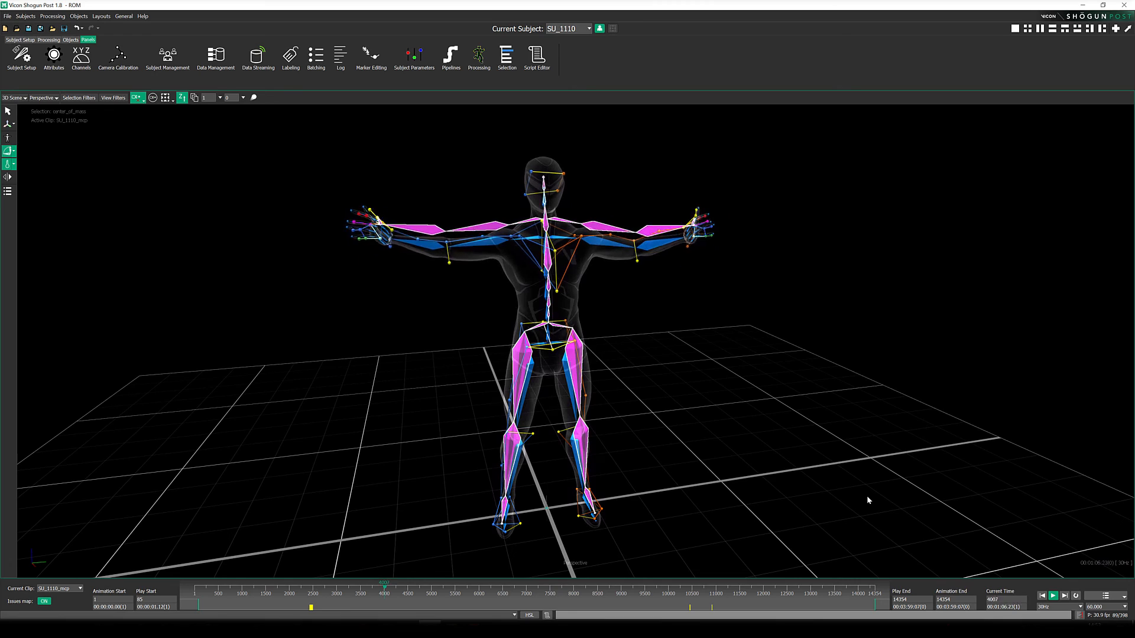